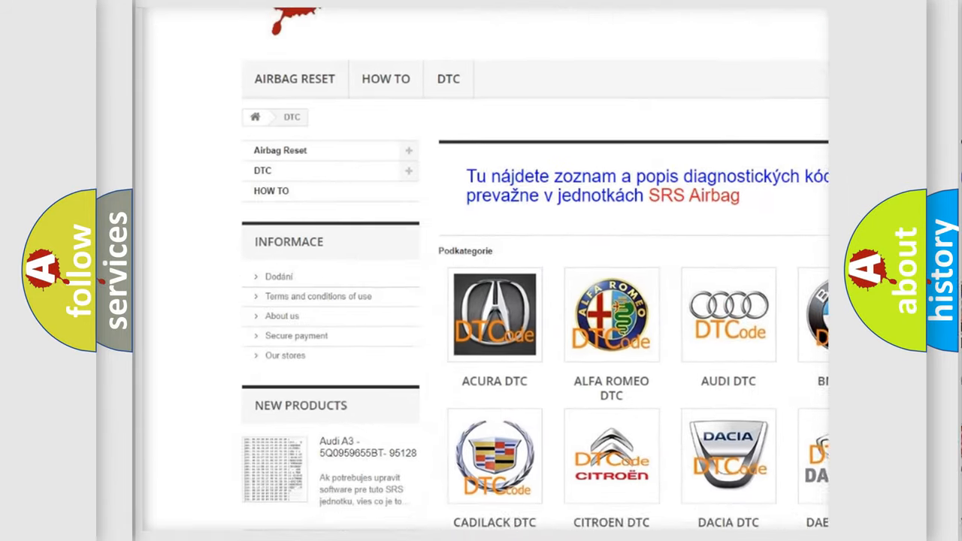
scroll("down", 3)
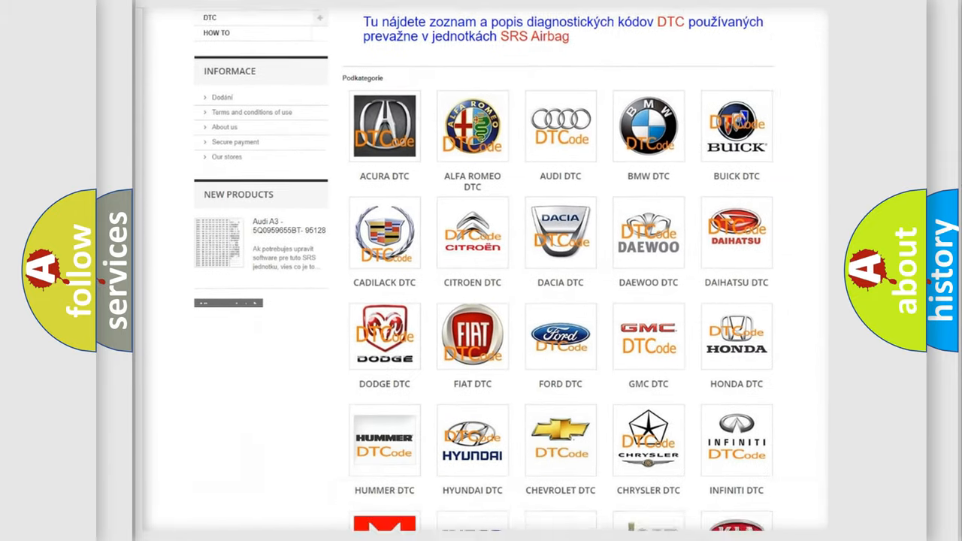
scroll("down", 3)
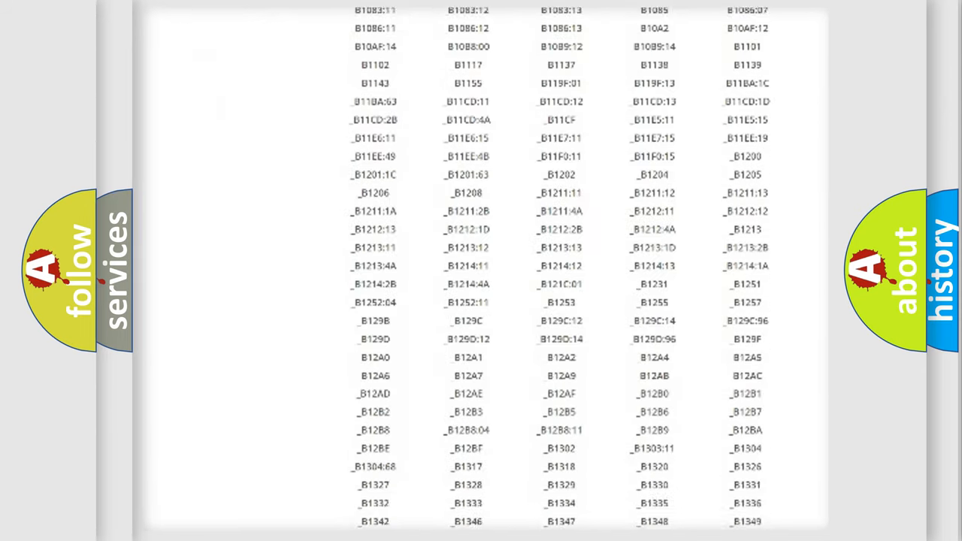
scroll("down", 3)
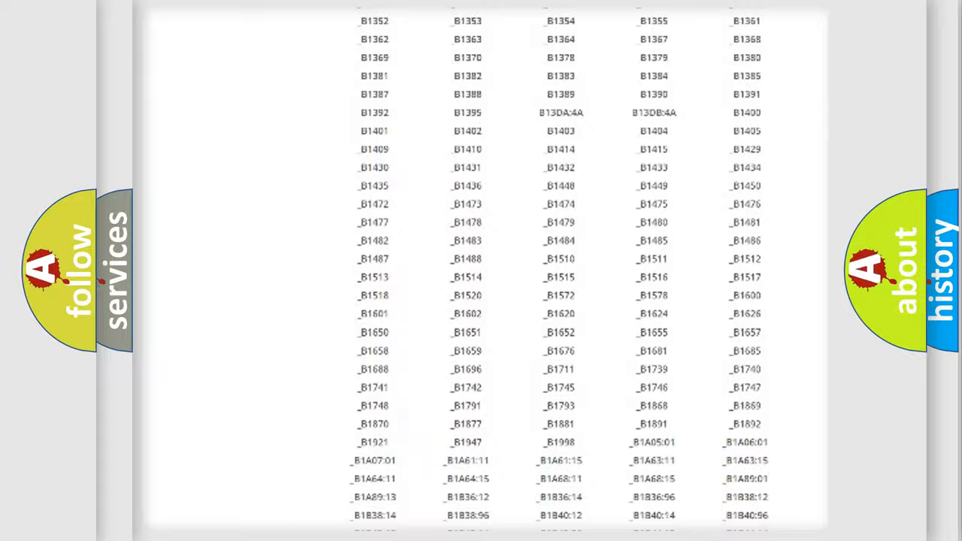